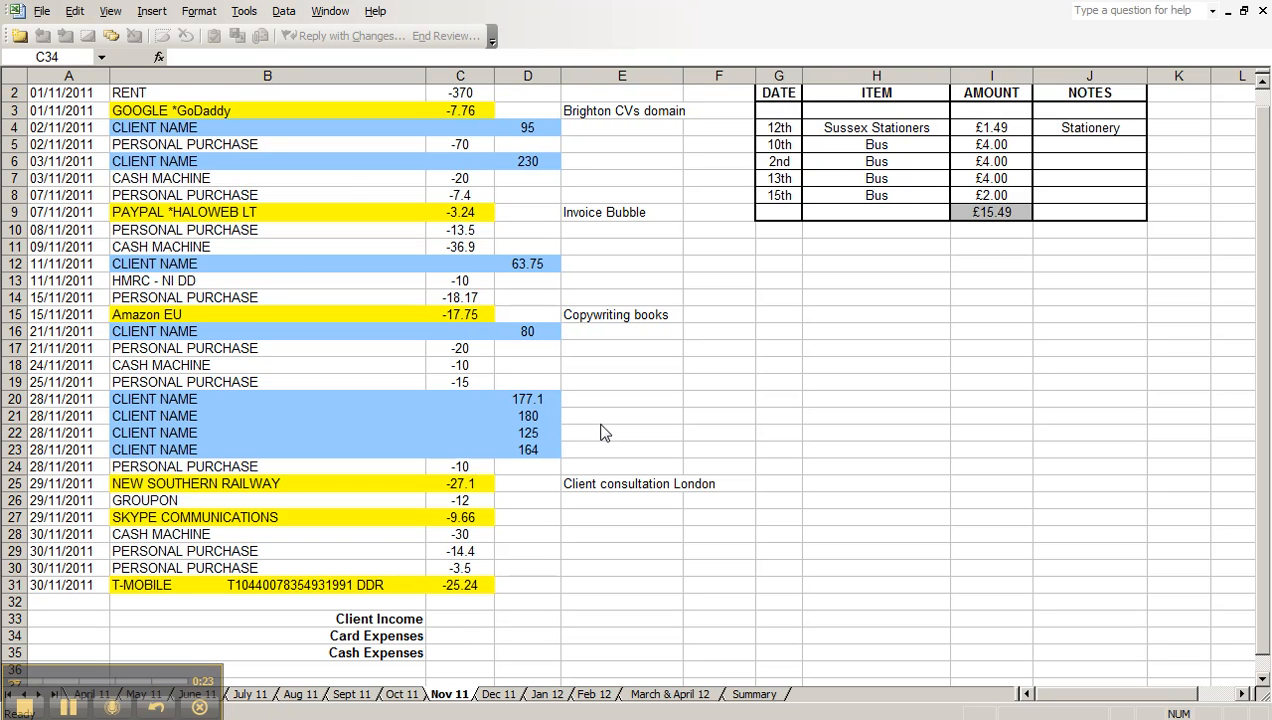
pyautogui.moveTo(378, 608)
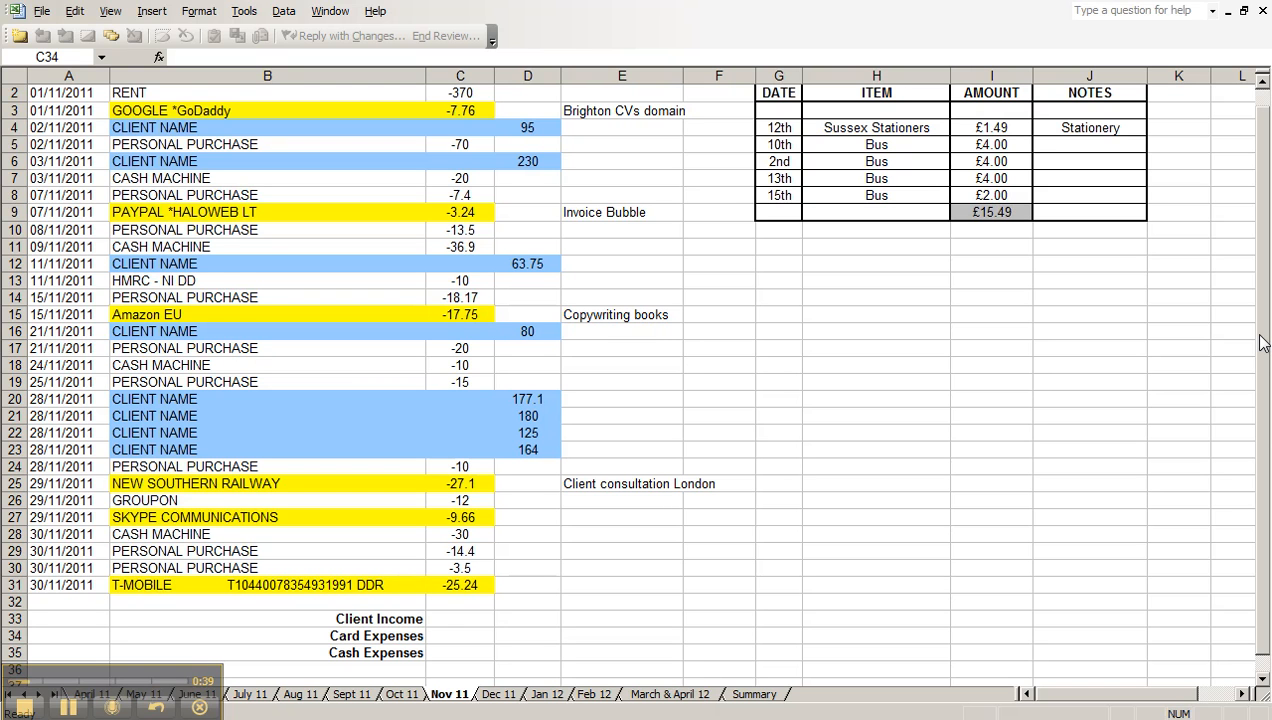
# Step: Inspect the GoDaddy debit and the first client credit of 95, then move to the Summary sheet
pyautogui.click(460, 636)
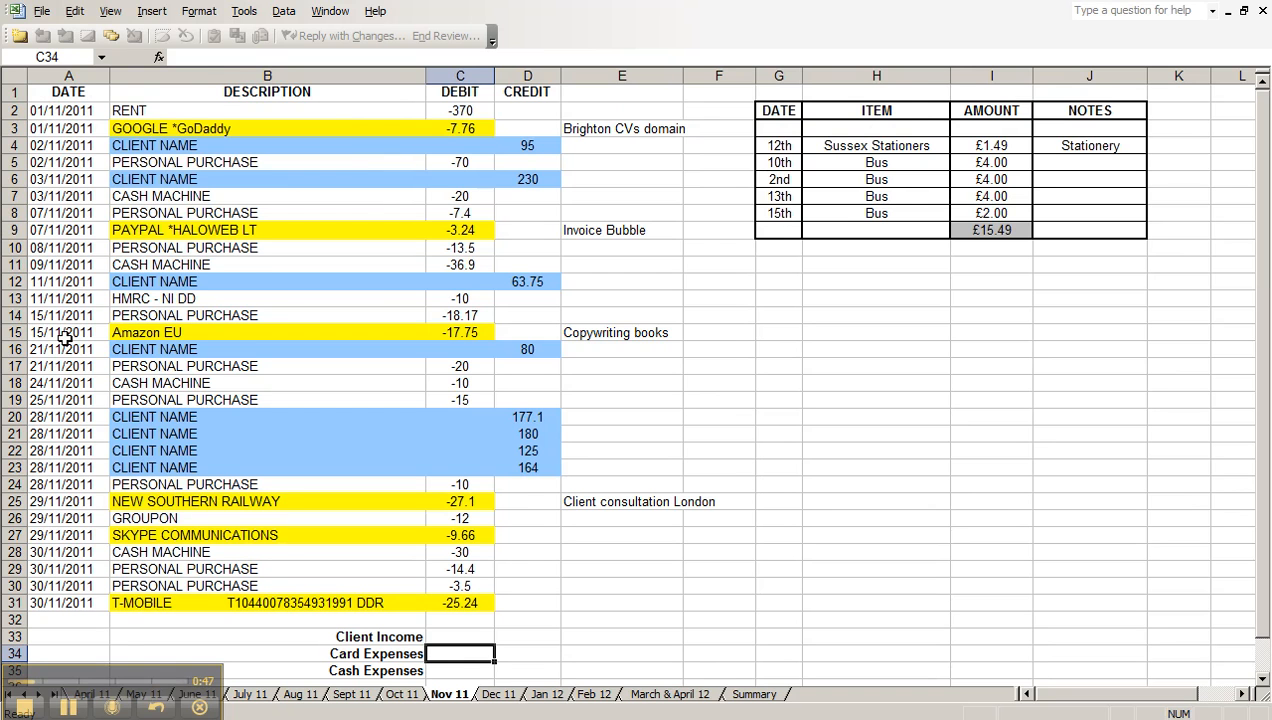
pyautogui.moveTo(242, 438)
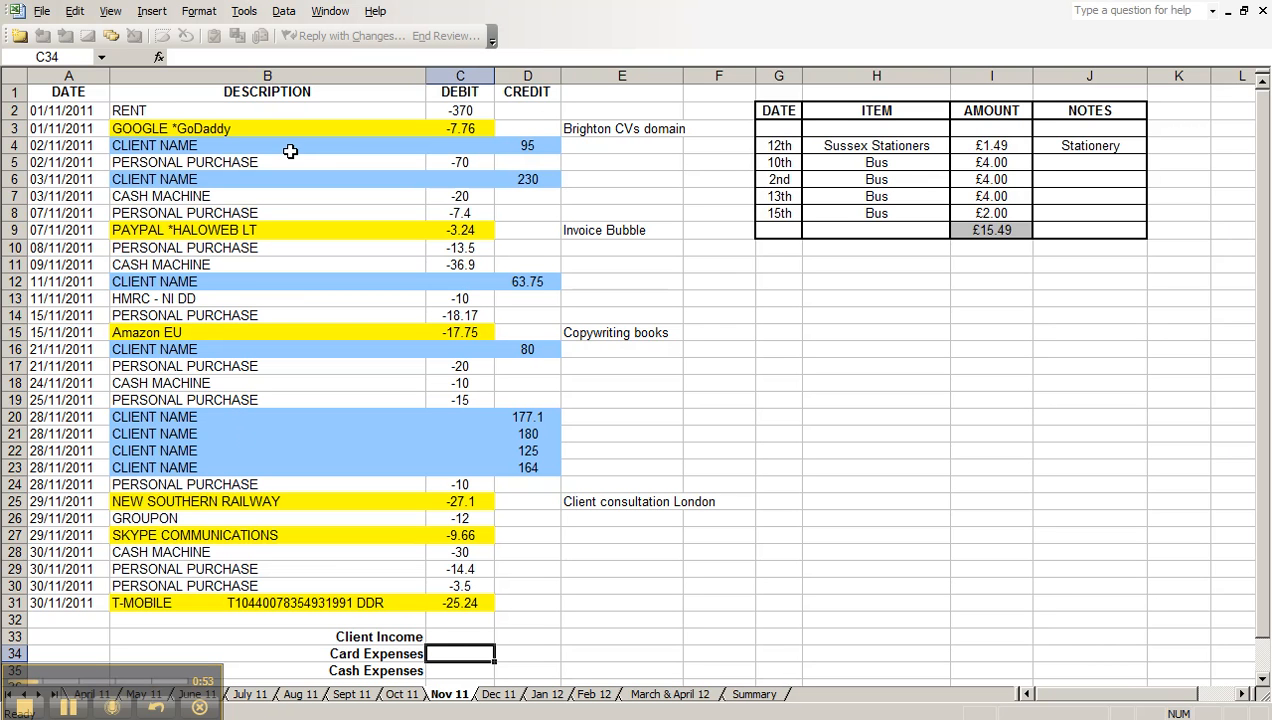
pyautogui.moveTo(256, 154)
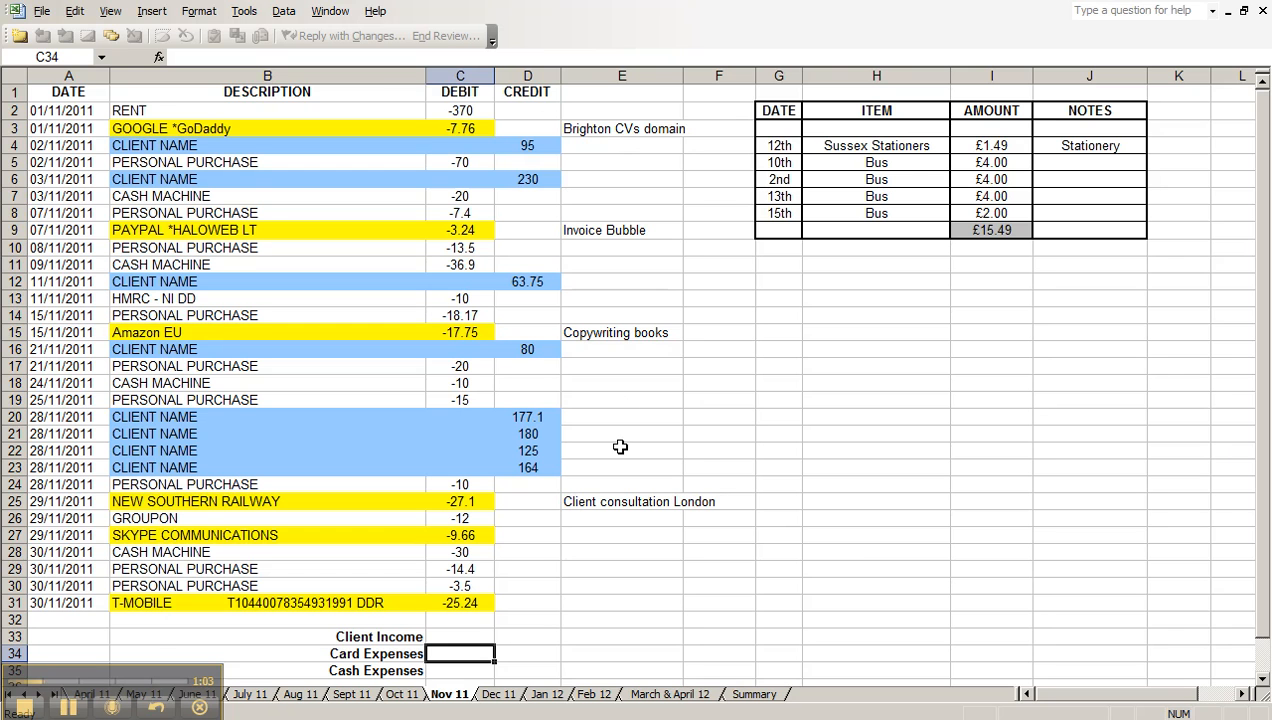
pyautogui.moveTo(844, 554)
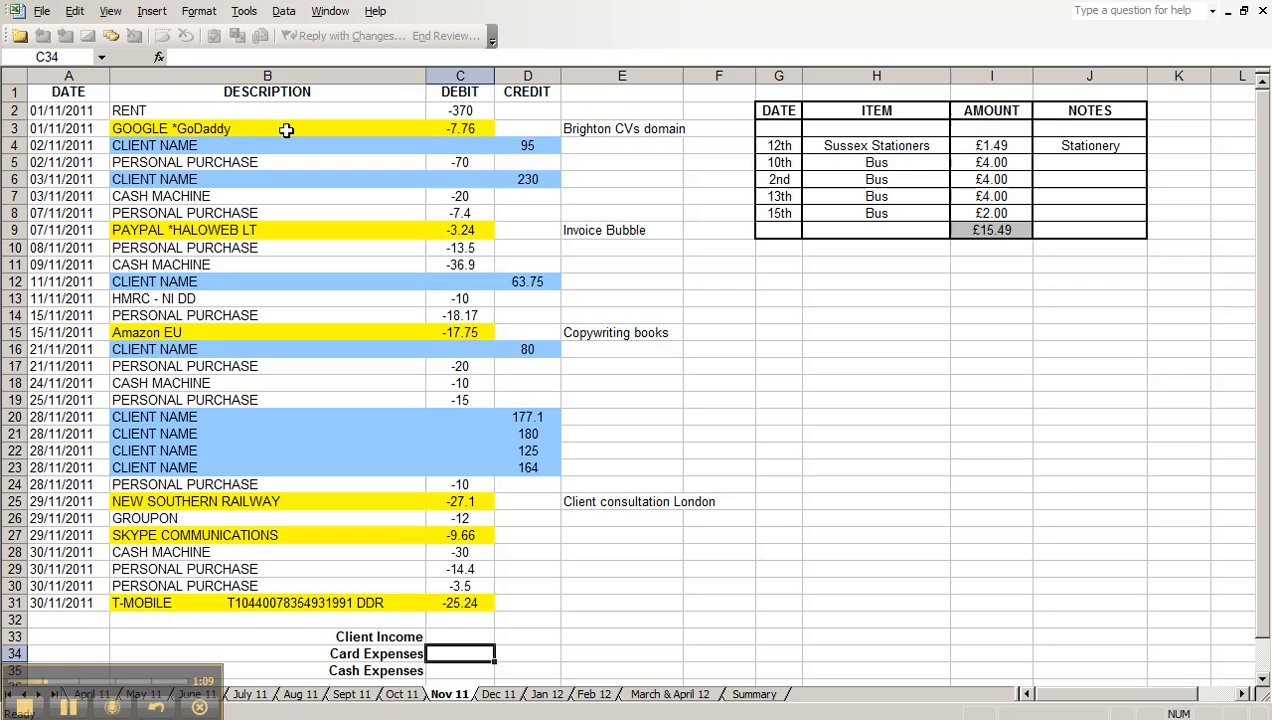
pyautogui.moveTo(468, 136)
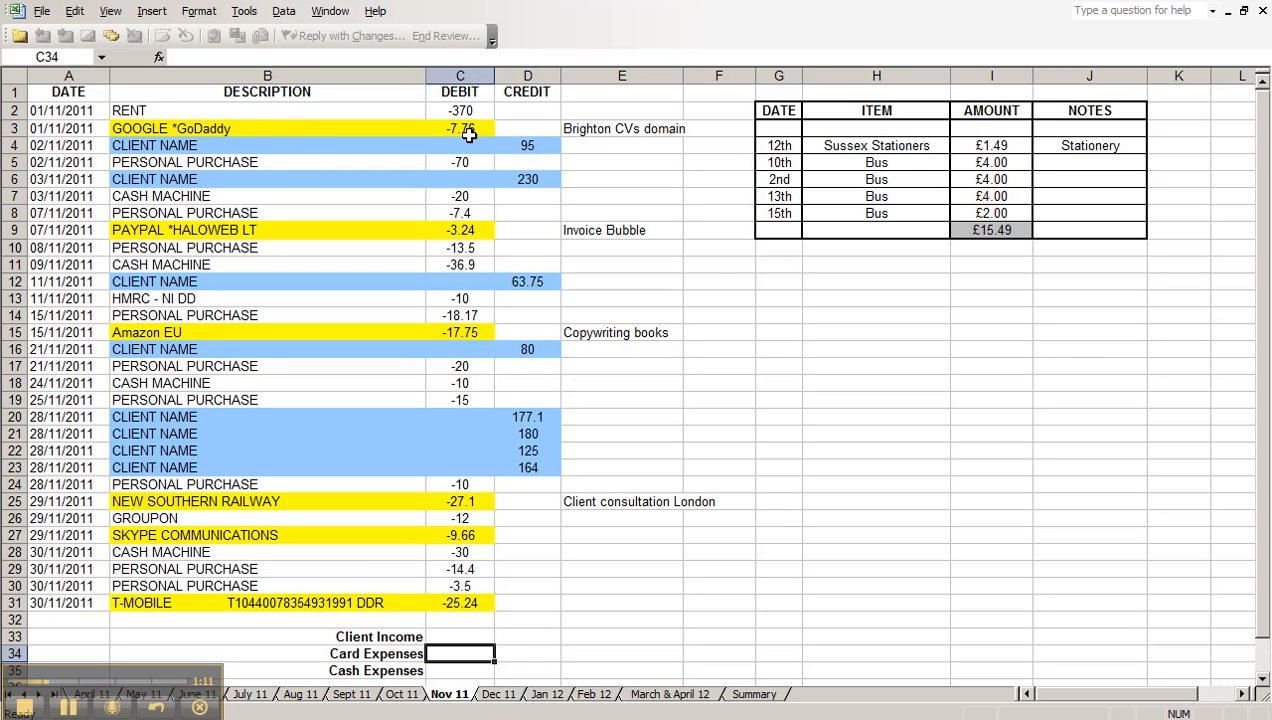
pyautogui.click(460, 128)
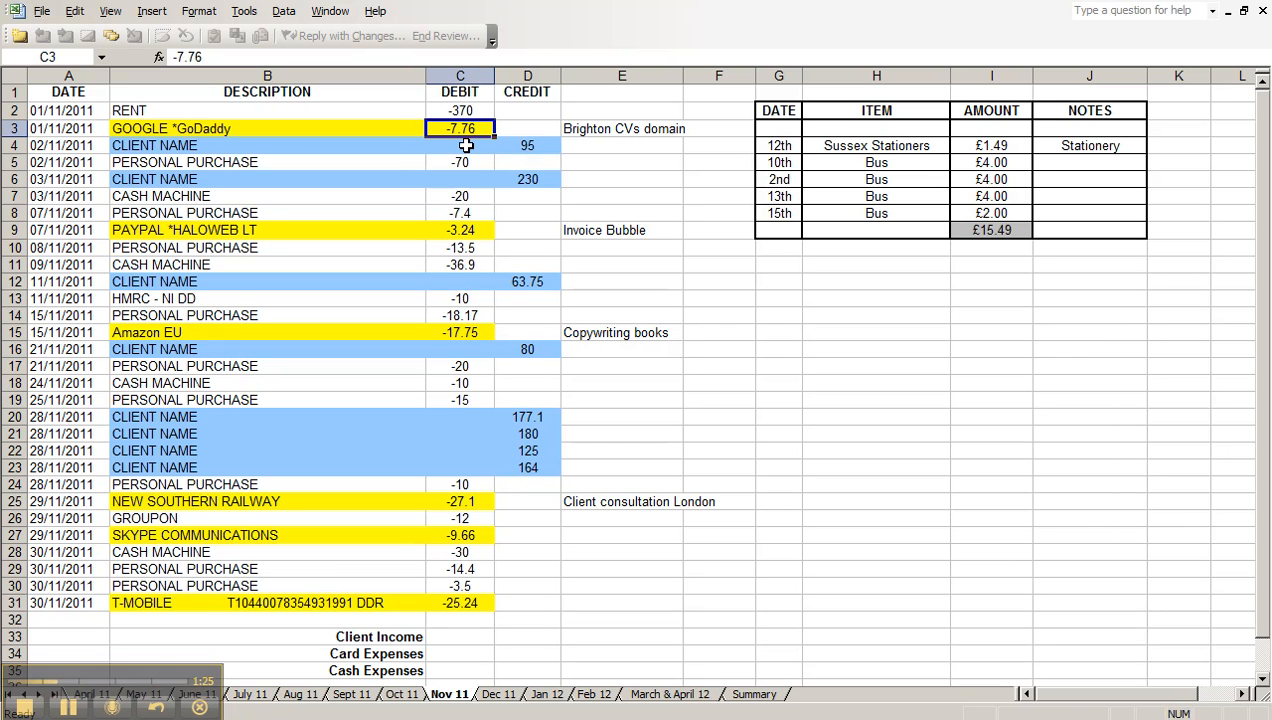
pyautogui.click(528, 144)
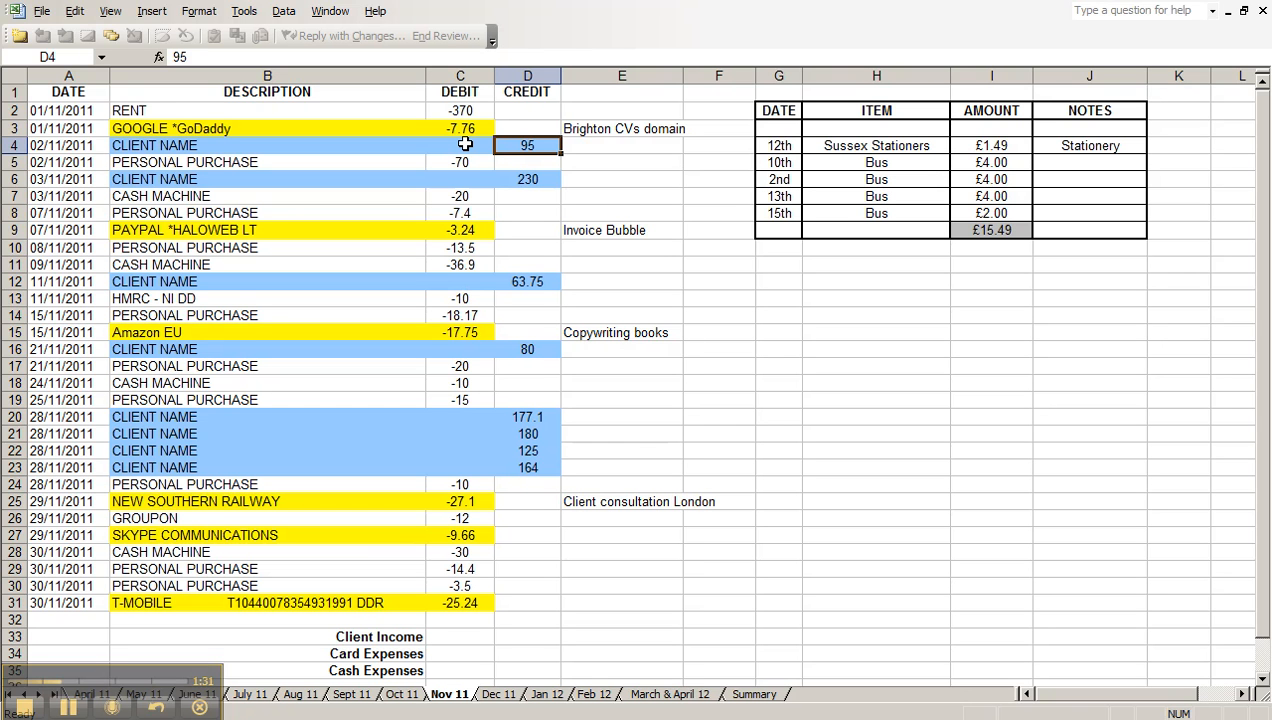
pyautogui.moveTo(610, 654)
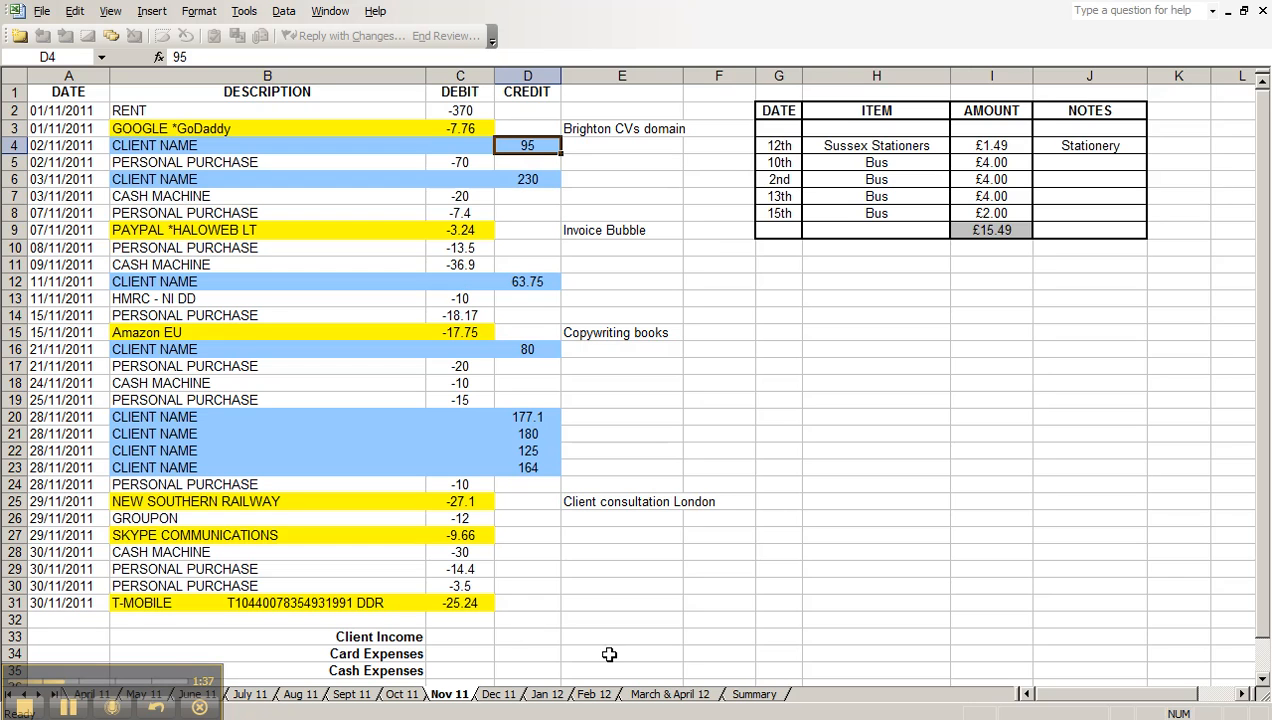
pyautogui.click(754, 694)
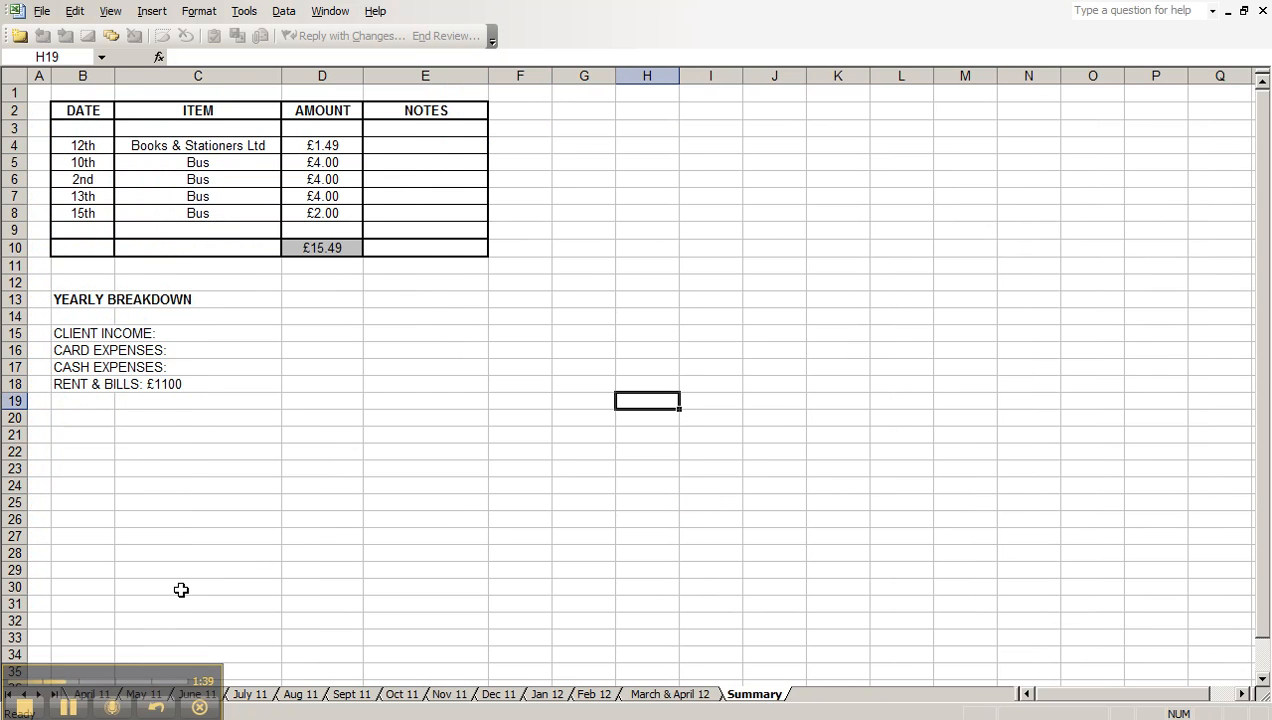
pyautogui.moveTo(100, 228)
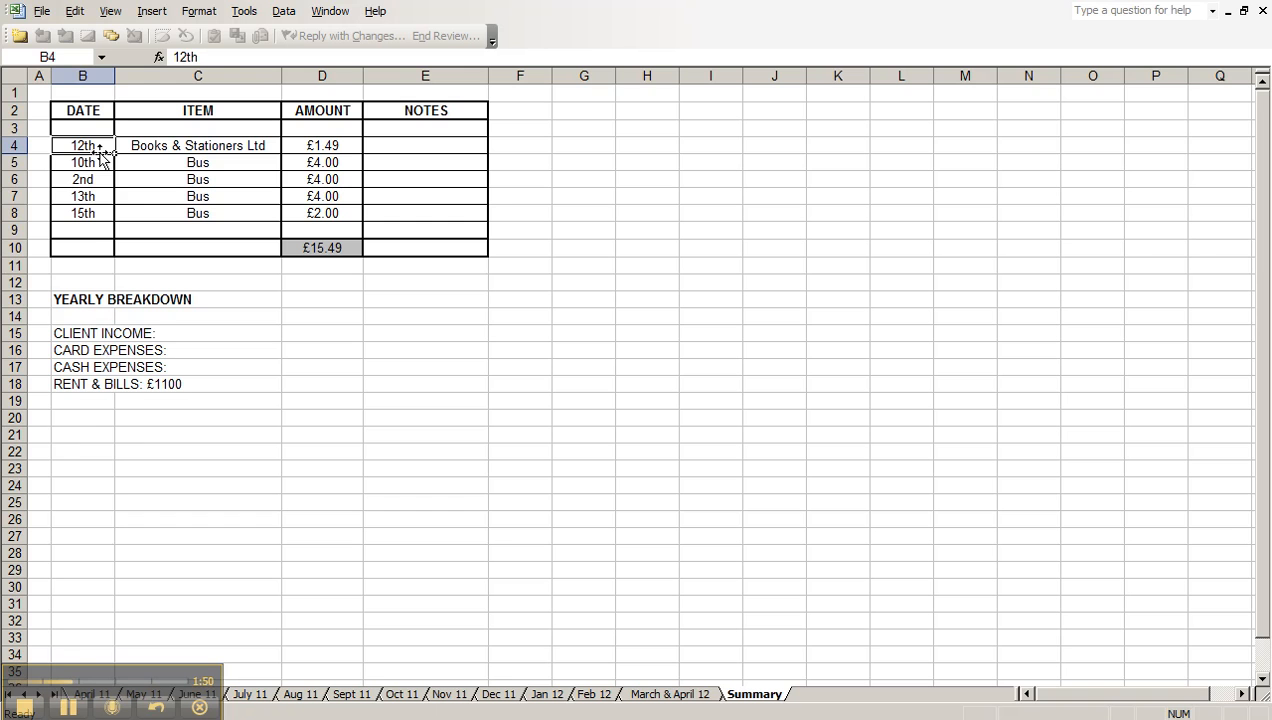
# Step: Copy the Summary expenses table (Ctrl+C) and return to the Nov 11 statement
pyautogui.click(82, 180)
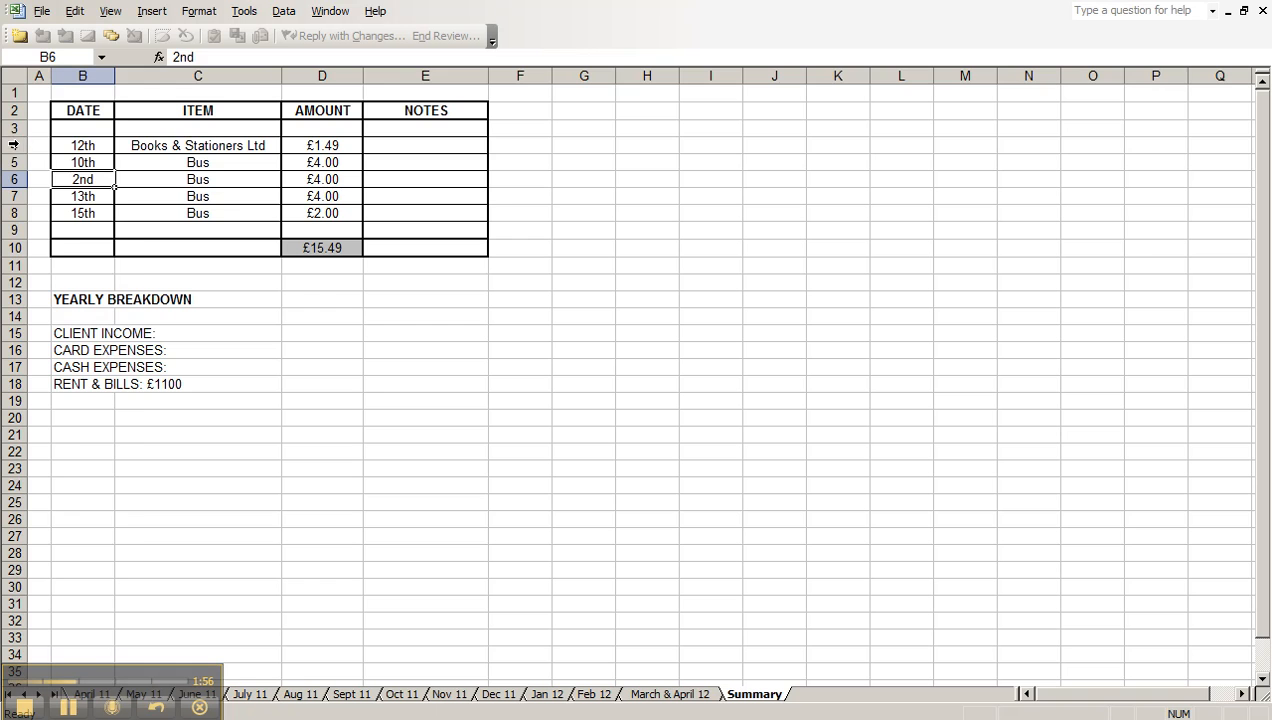
pyautogui.rightClick(14, 144)
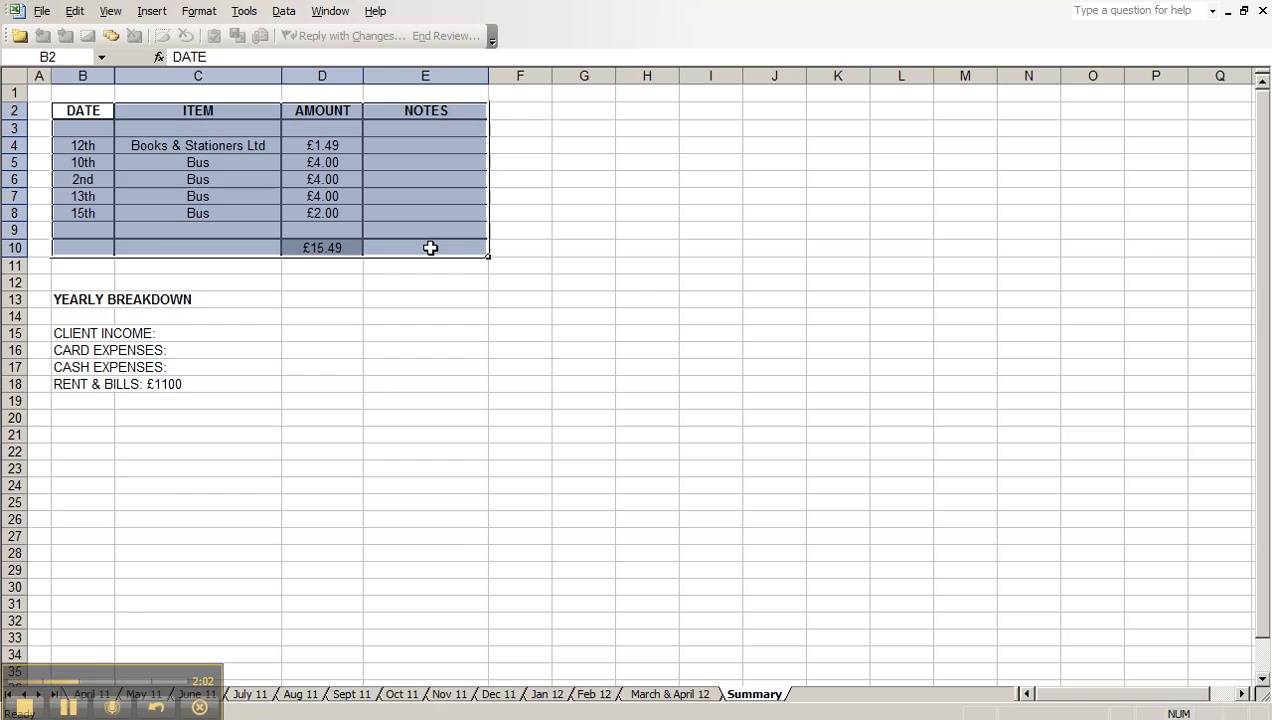
pyautogui.press('ctrl+c')
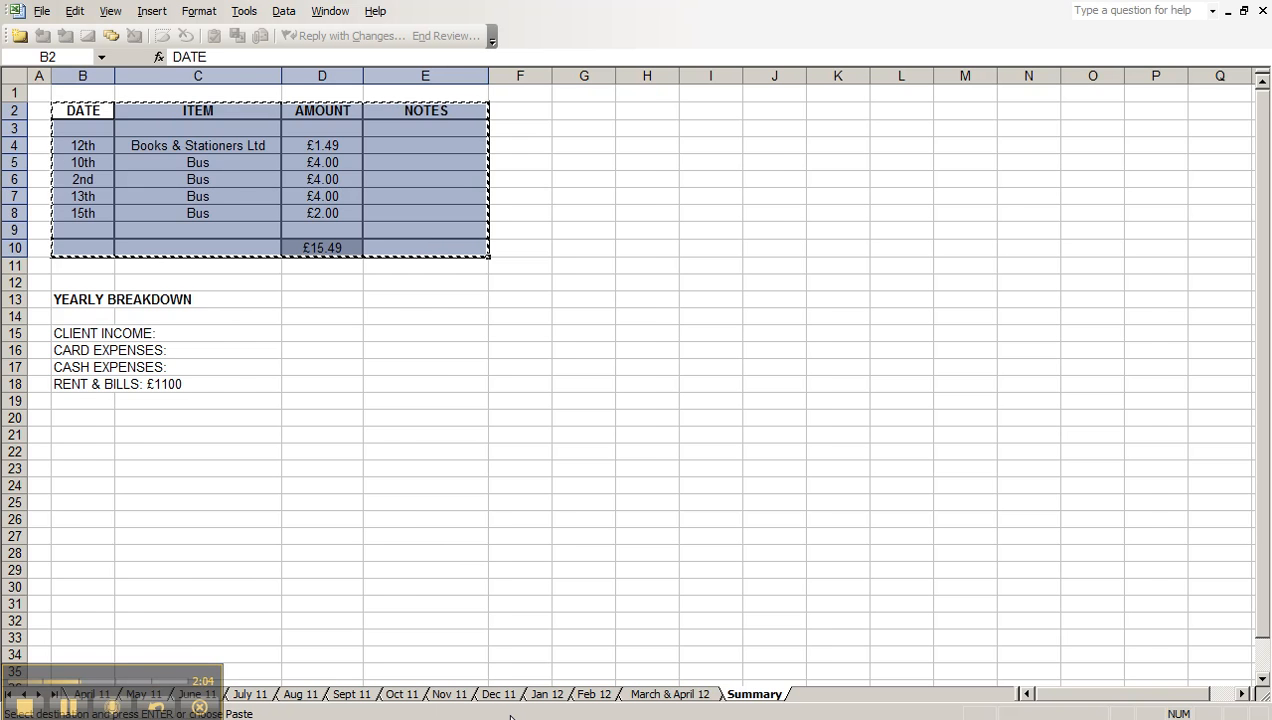
pyautogui.click(448, 694)
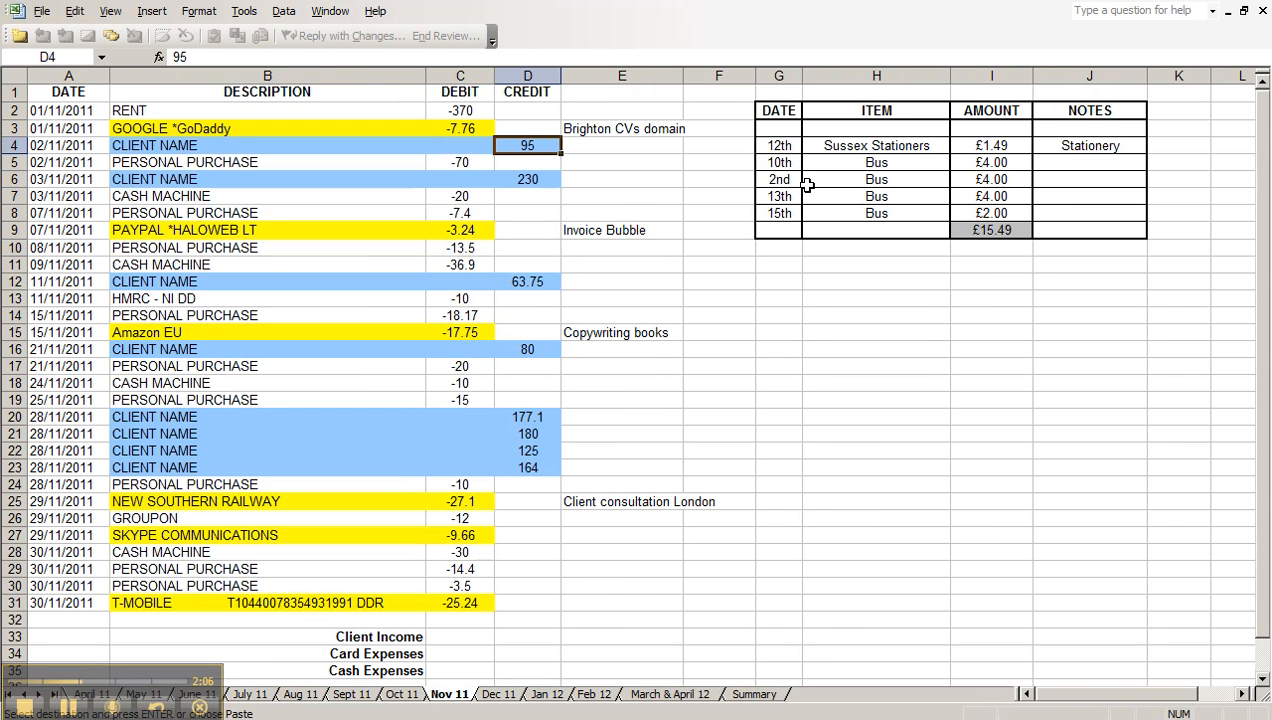
# Step: Enter =SUM over the credit column D3:D32 as the Client Income total (£1,114.85)
pyautogui.click(778, 110)
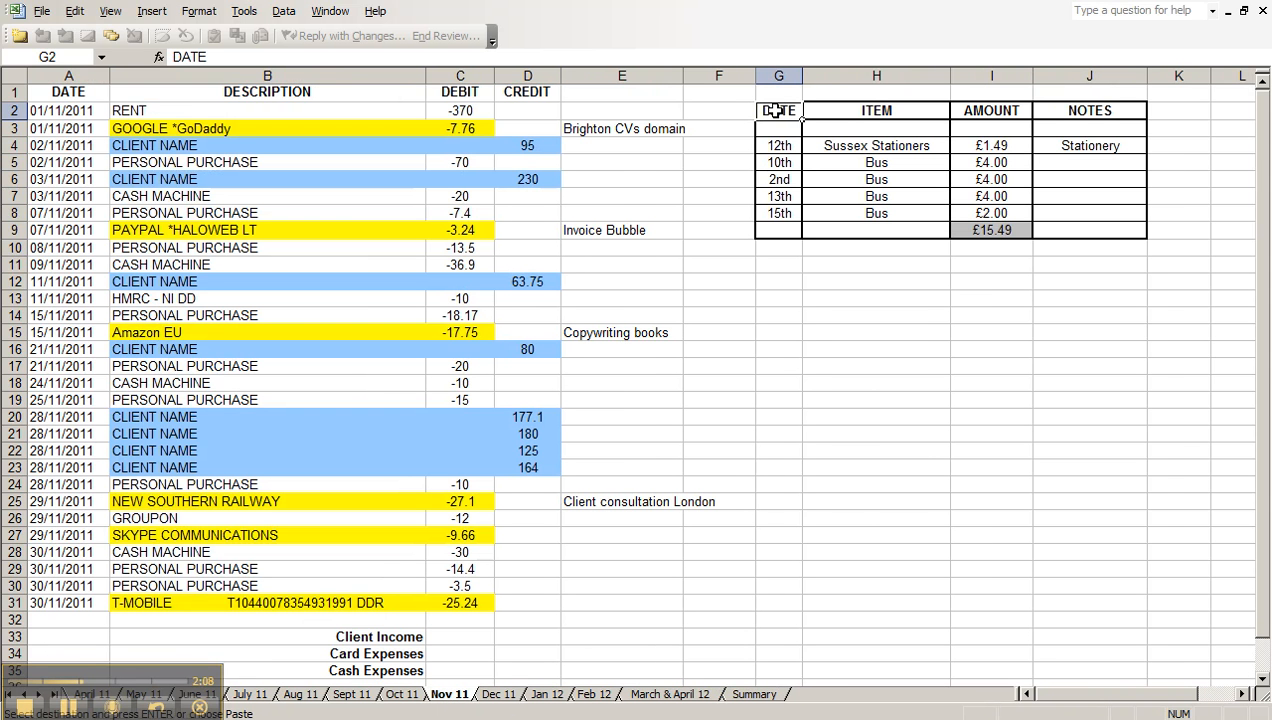
pyautogui.click(990, 230)
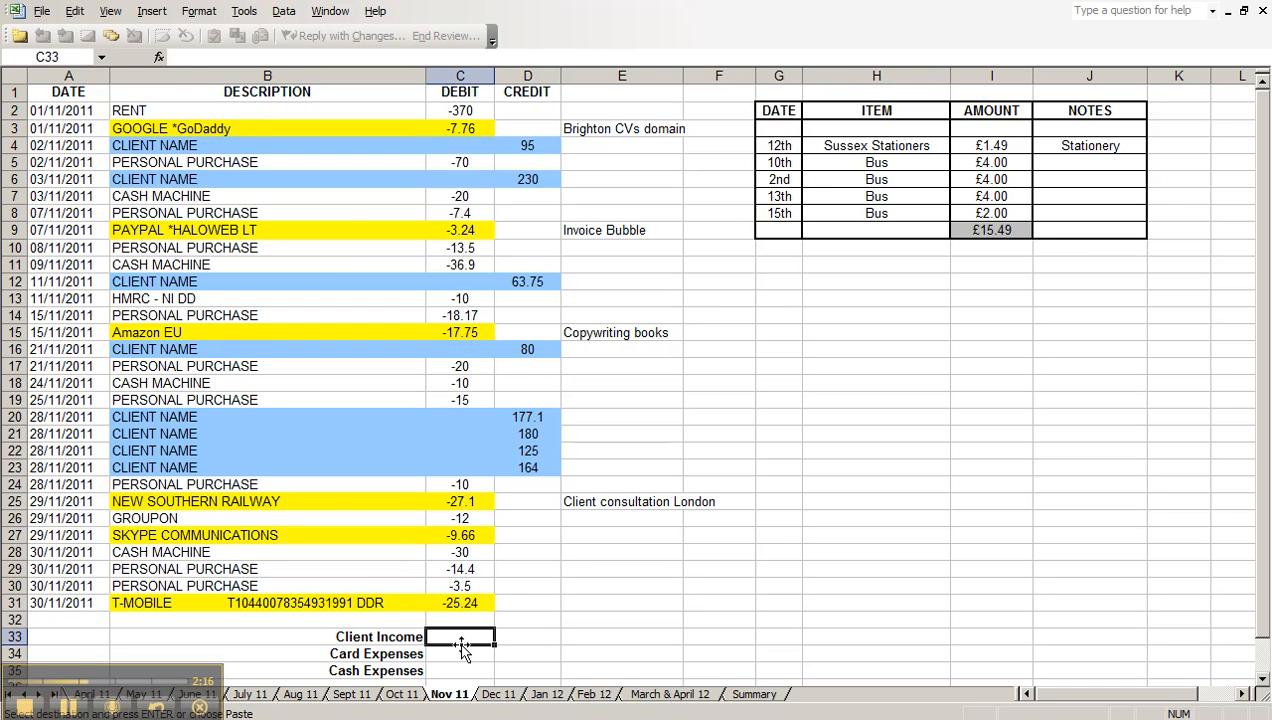
pyautogui.moveTo(360, 104)
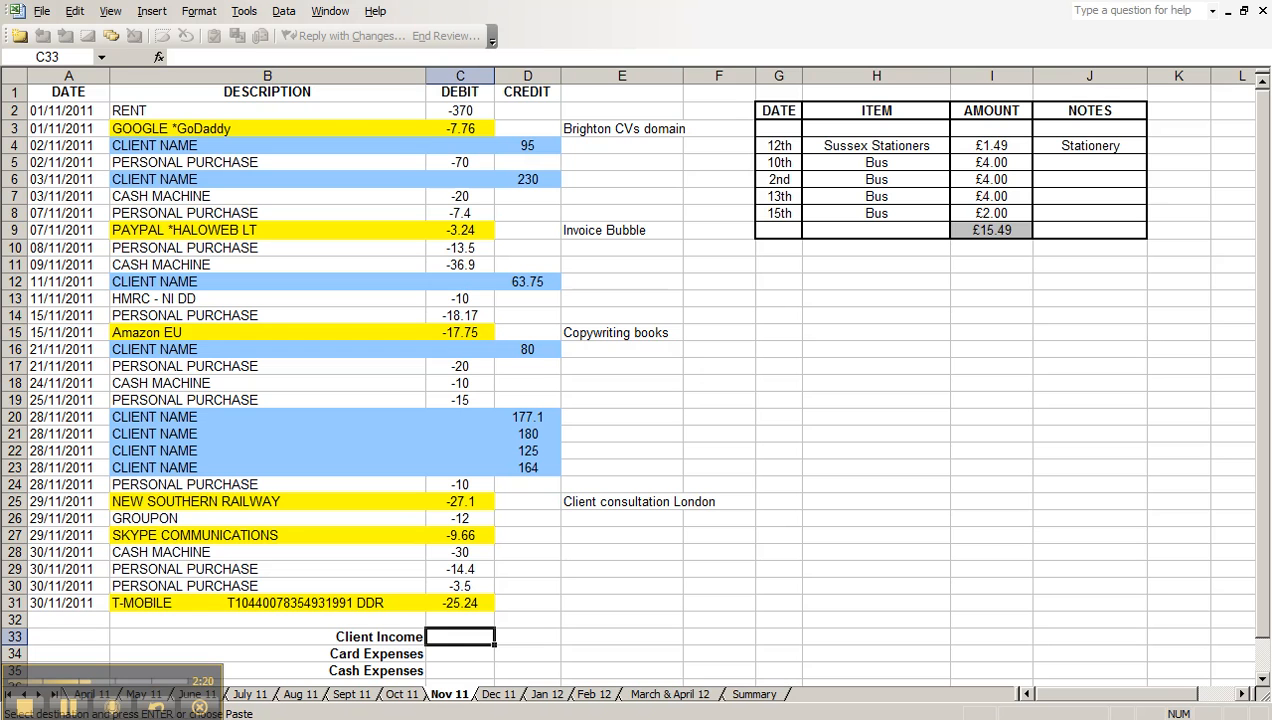
pyautogui.write('=SUM(D3)')
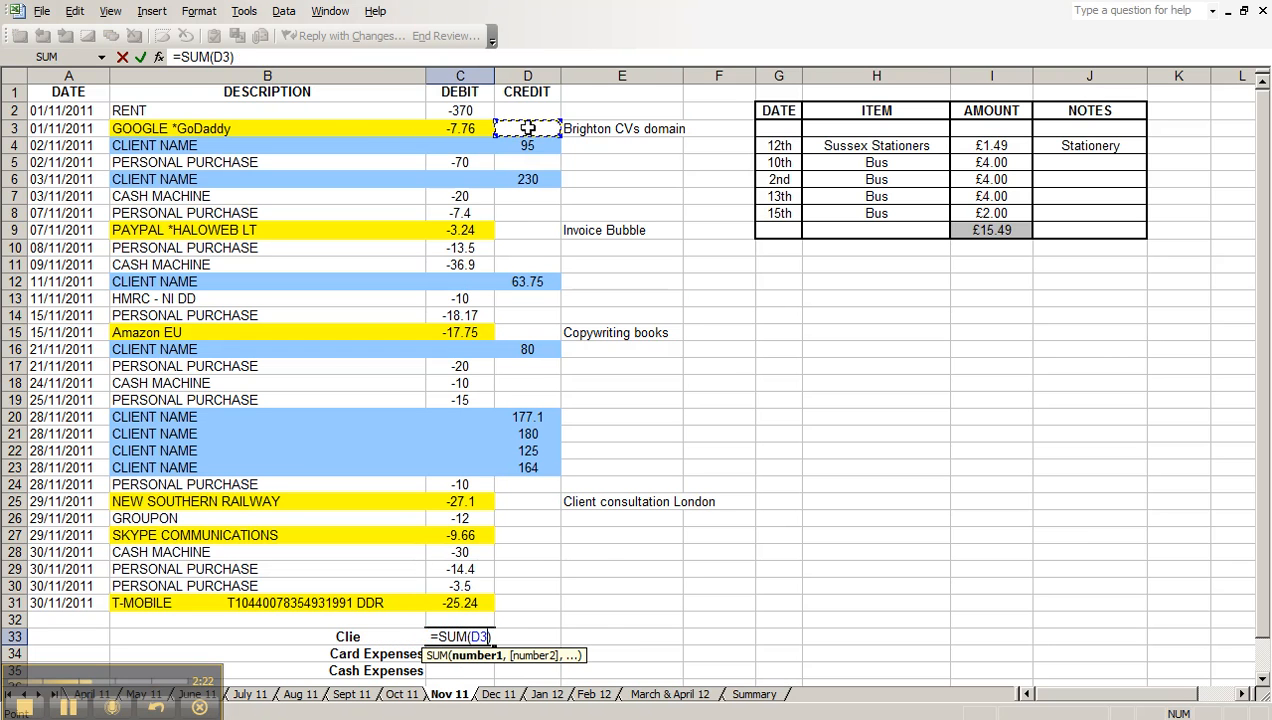
pyautogui.moveTo(528, 128); pyautogui.dragTo(528, 620)
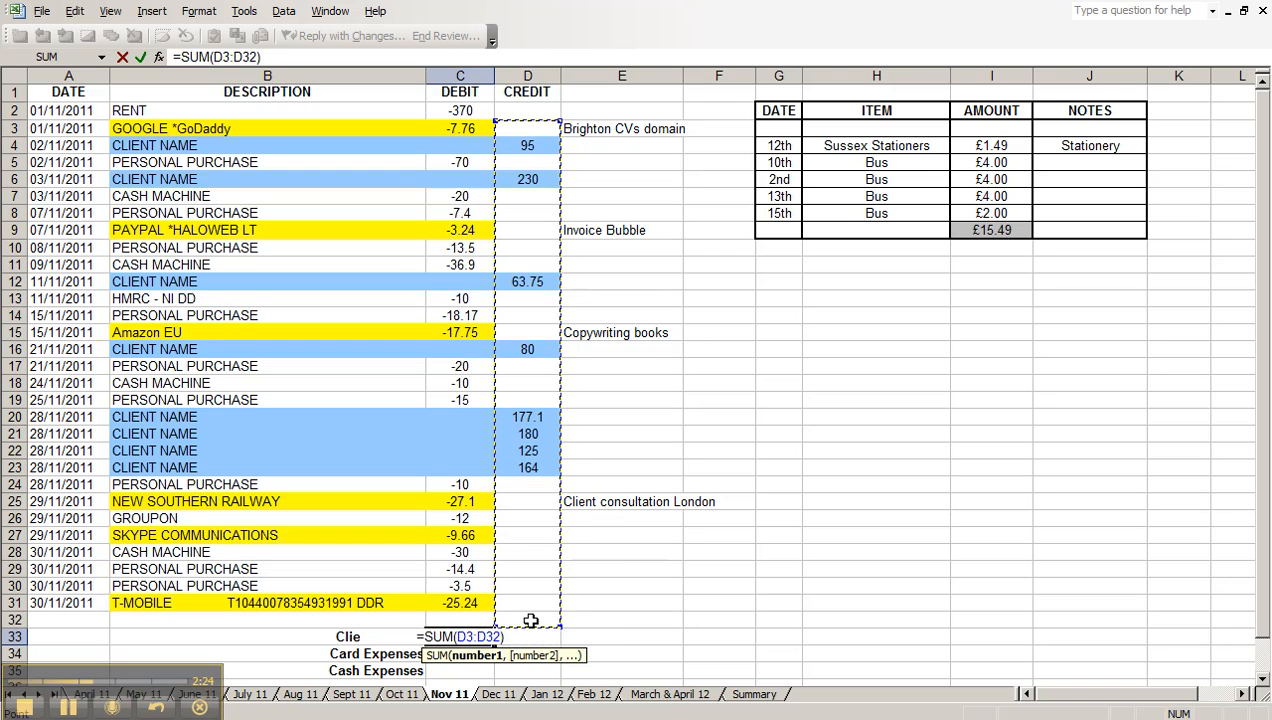
pyautogui.press('Return')
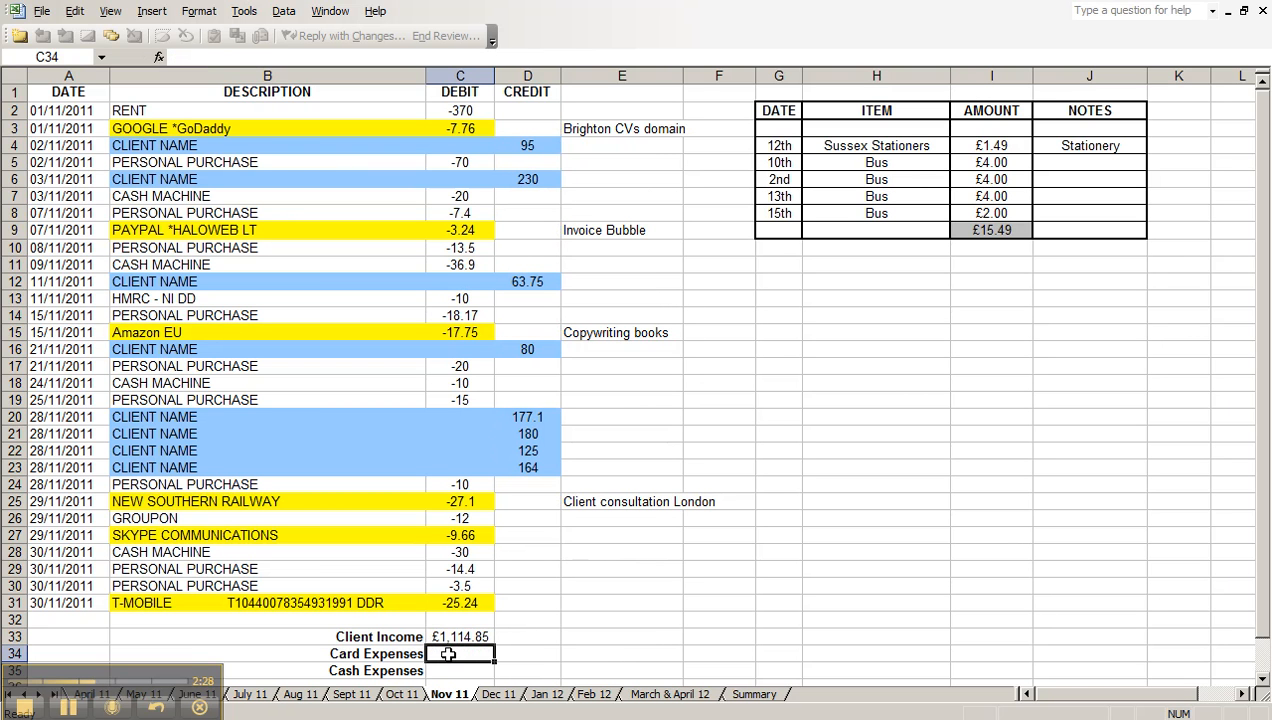
# Step: Enter Card Expenses 90.75 and Cash Expenses 15.49, then move to the Summary sheet
pyautogui.write('90.7')
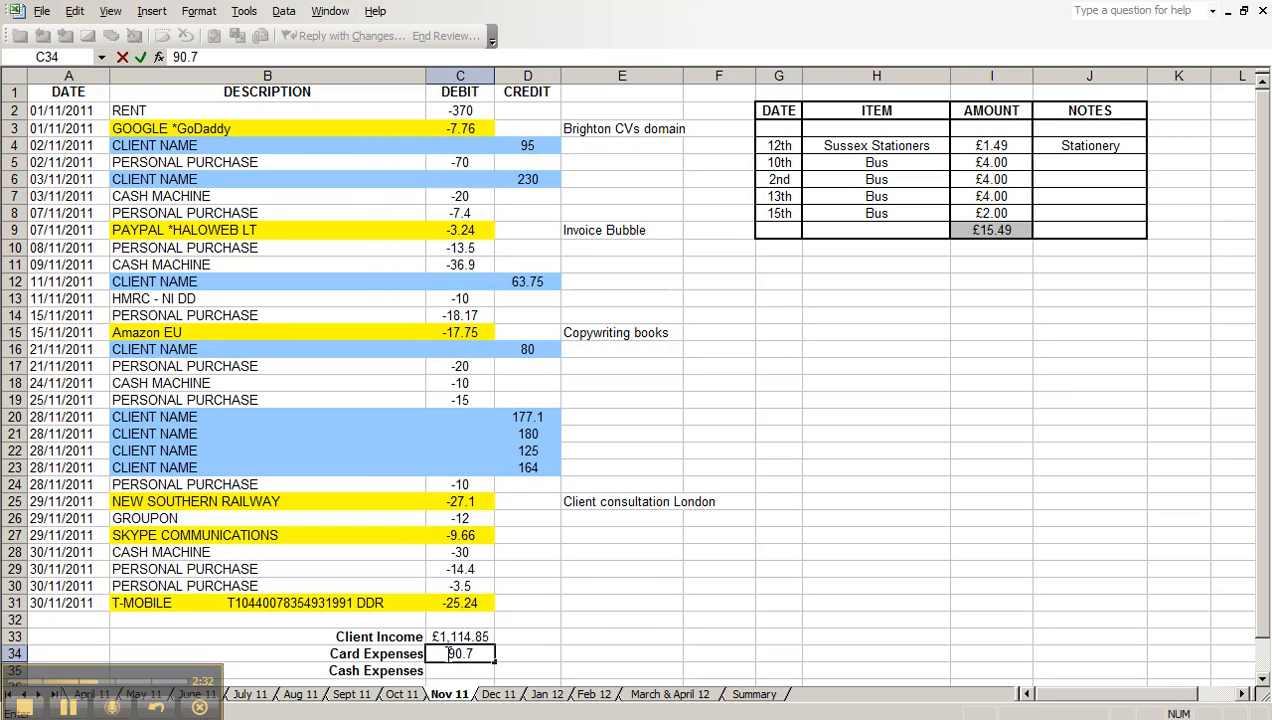
pyautogui.press('Return')
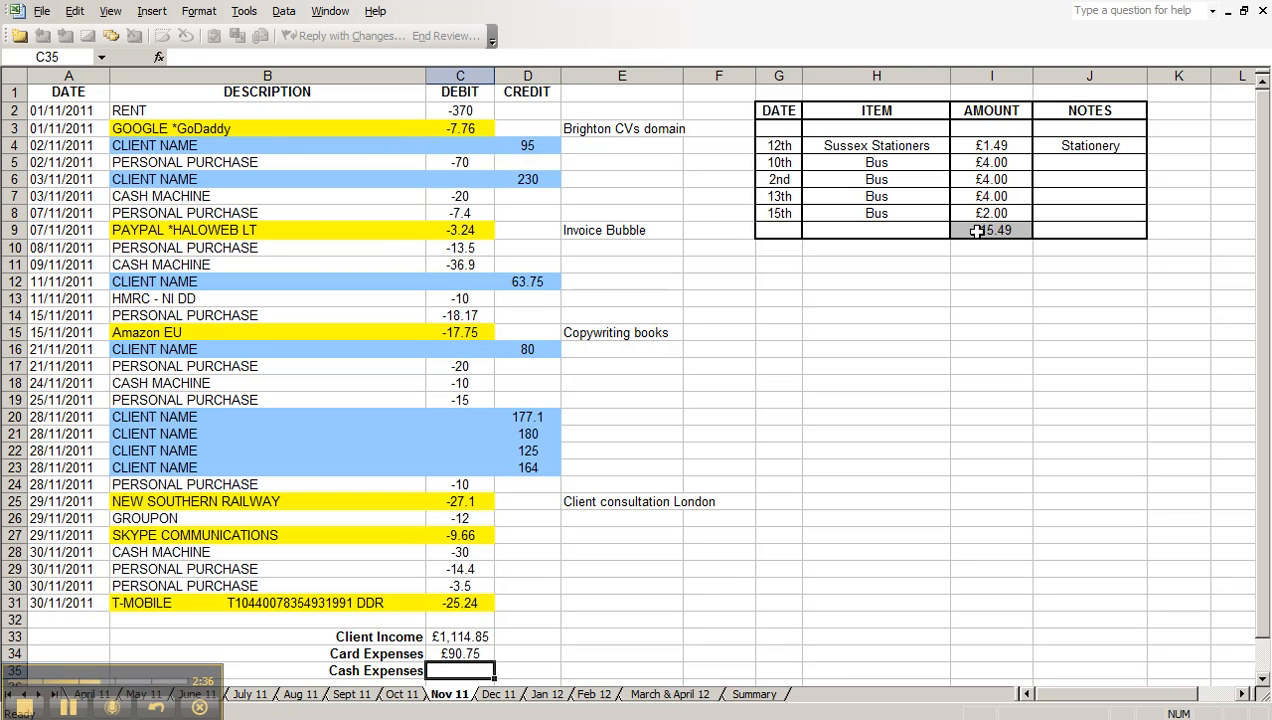
pyautogui.write('15.49')
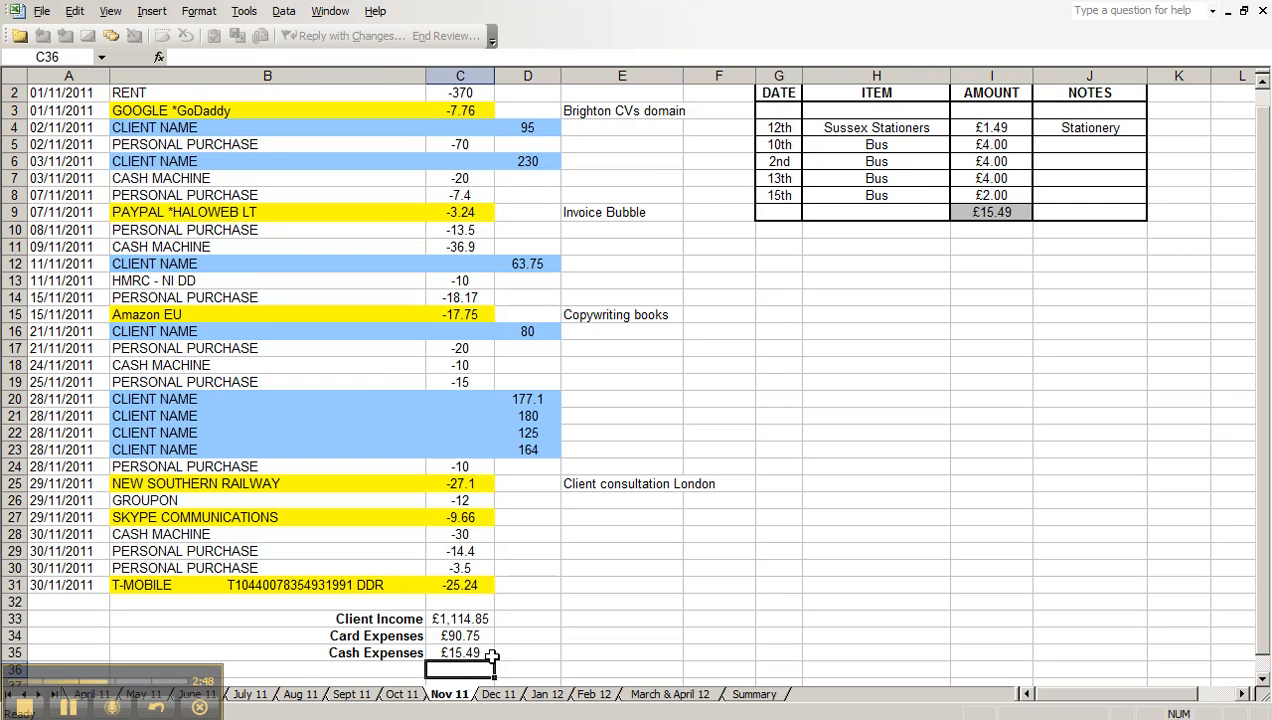
pyautogui.click(756, 694)
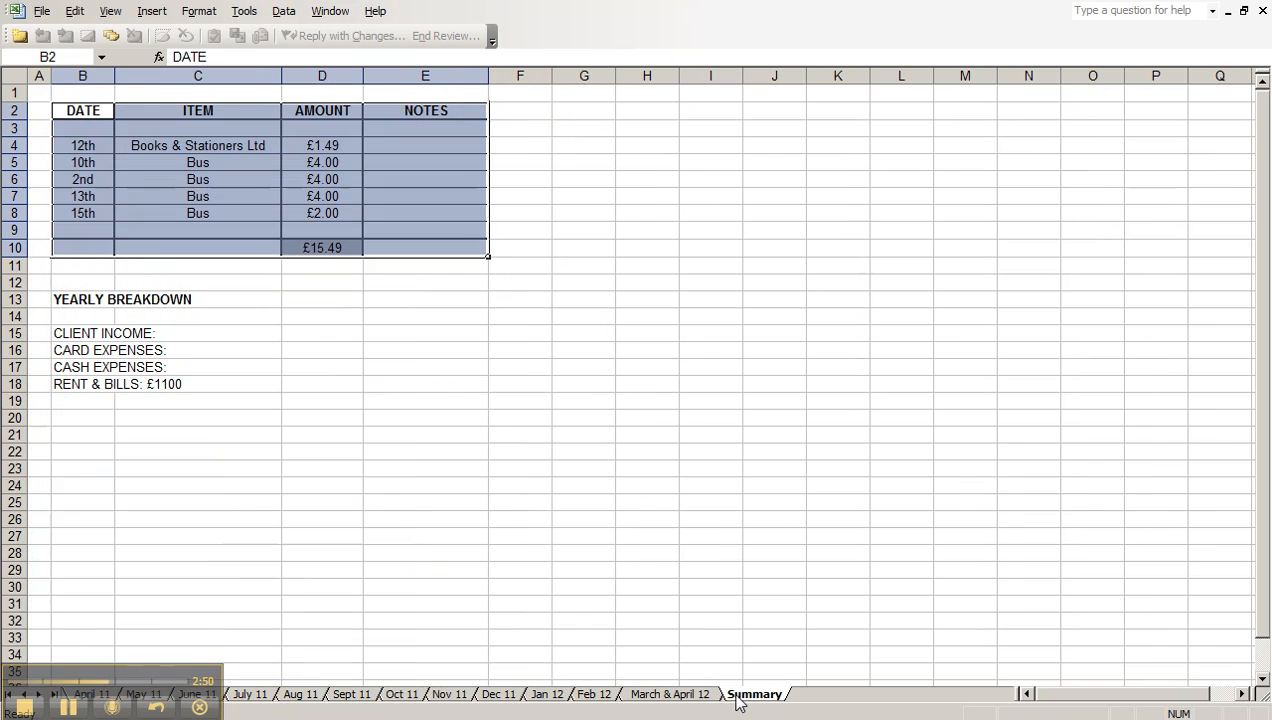
# Step: Look at the RENT & BILLS yearly line, then return to the Nov 11 statement
pyautogui.click(82, 332)
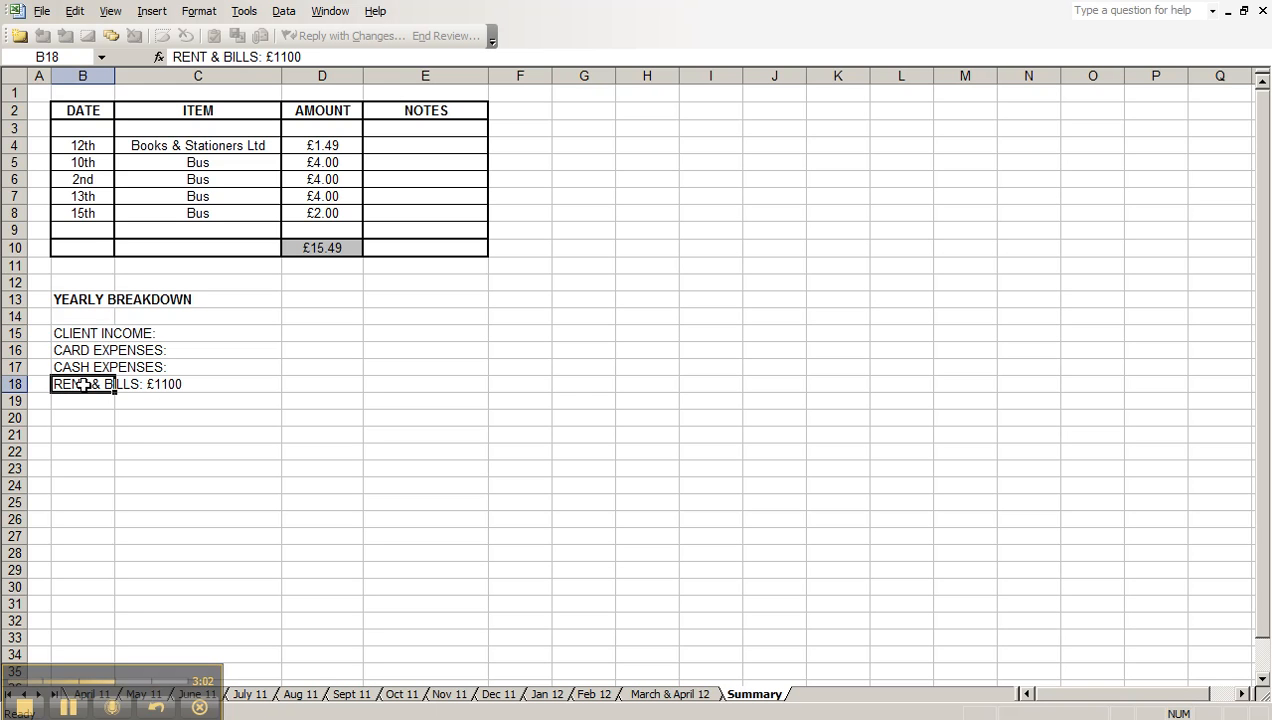
pyautogui.moveTo(164, 384)
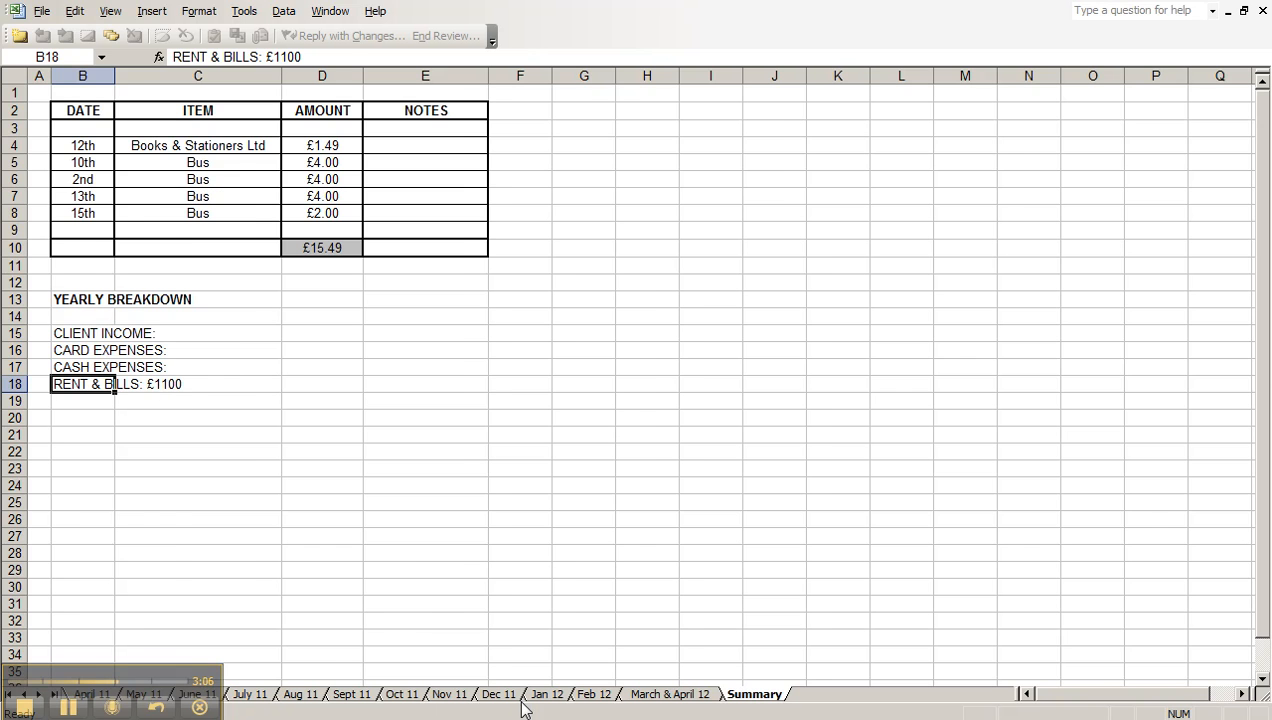
pyautogui.click(448, 694)
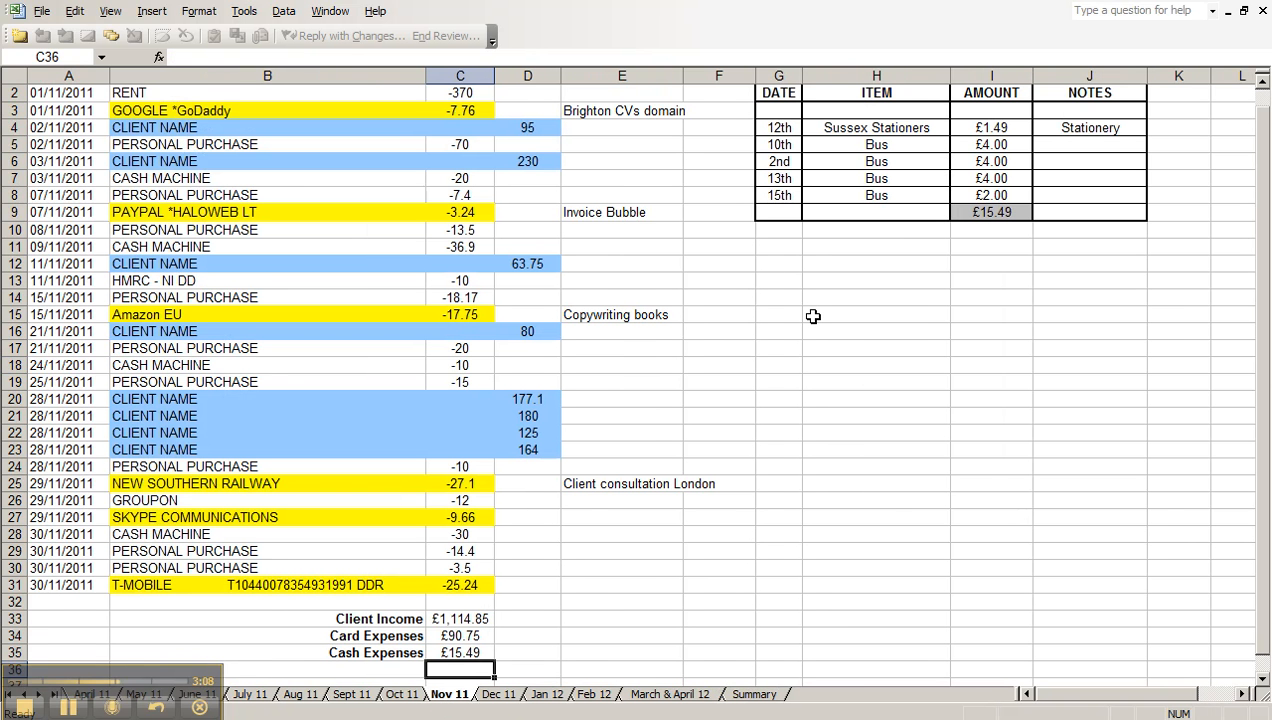